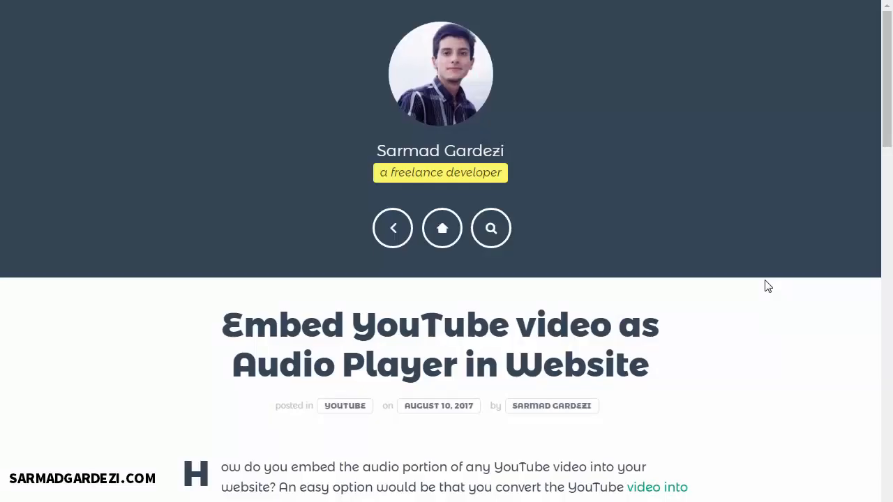
# - Scroll the article down to the 'How to embed YouTube audio' code snippet
pyautogui.scroll(-3)
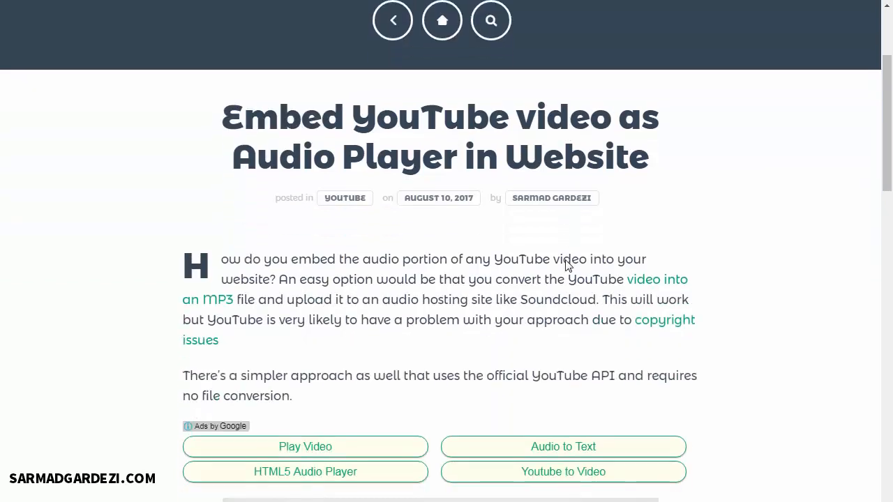
pyautogui.scroll(-3)
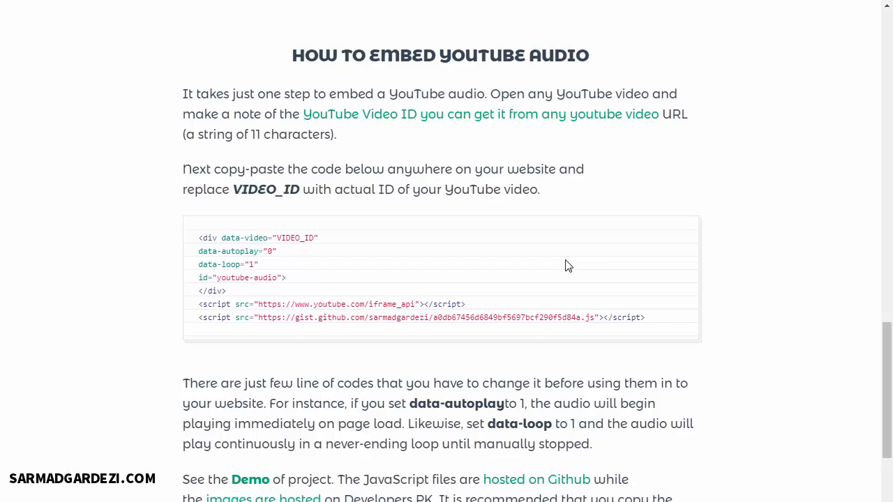
pyautogui.moveTo(597, 315)
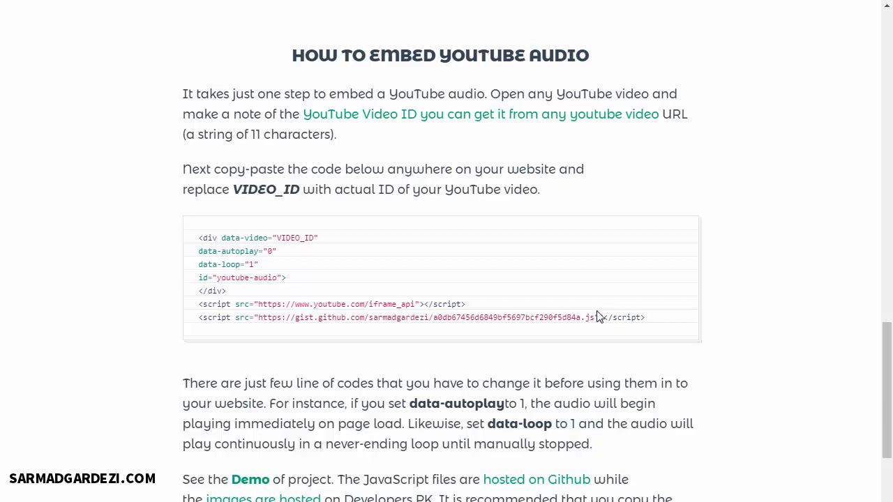
pyautogui.moveTo(658, 320)
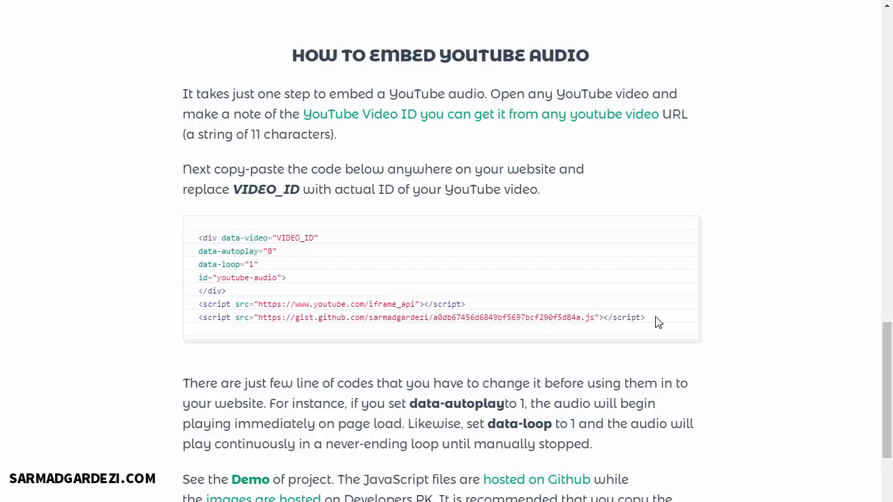
pyautogui.moveTo(652, 322)
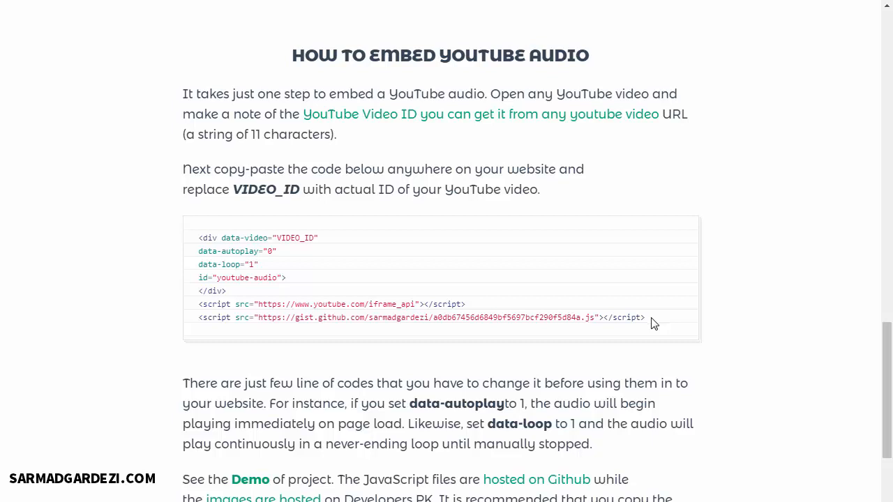
pyautogui.moveTo(655, 316)
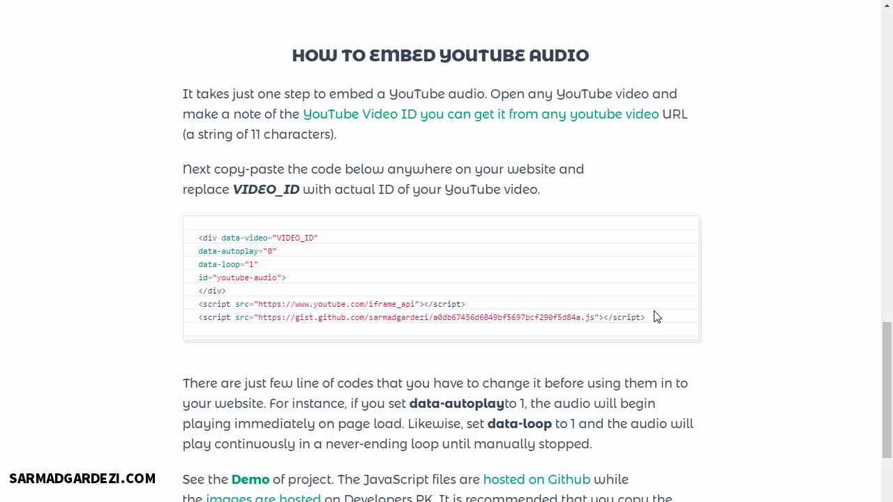
pyautogui.moveTo(652, 317)
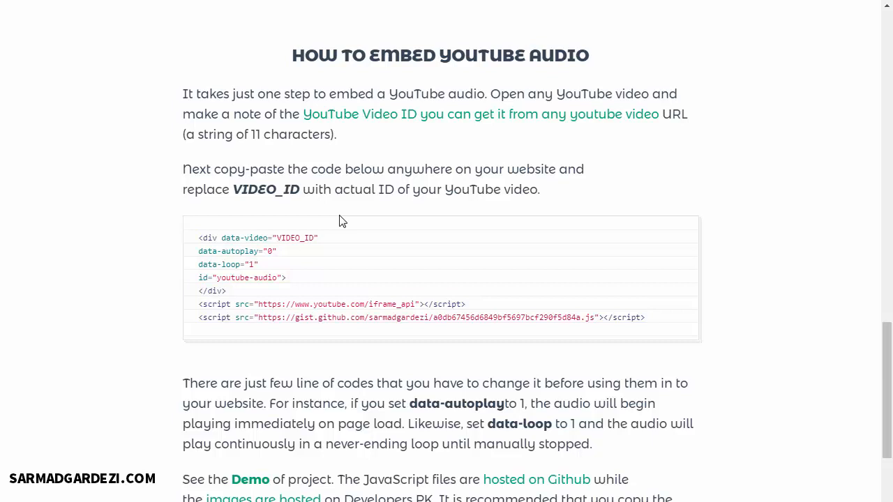
# - Scroll down past the embed code to its autoplay and loop explanation
pyautogui.scroll(-3)
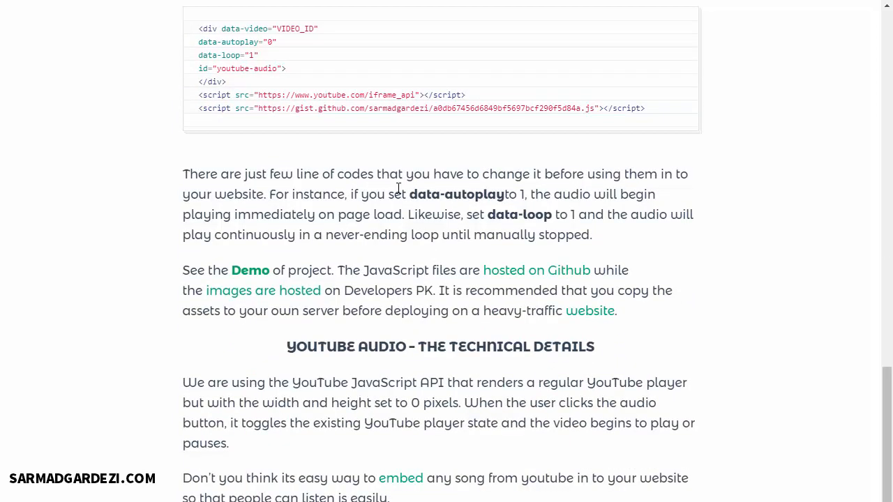
pyautogui.moveTo(304, 190)
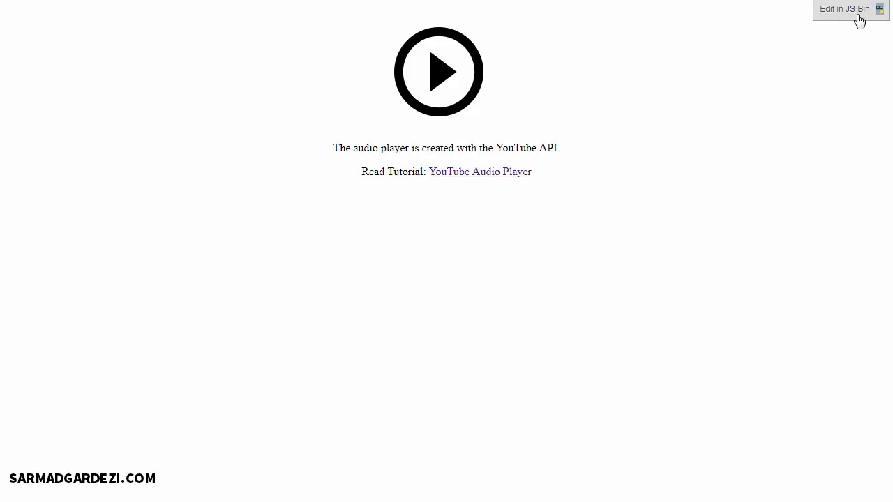
pyautogui.moveTo(795, 57)
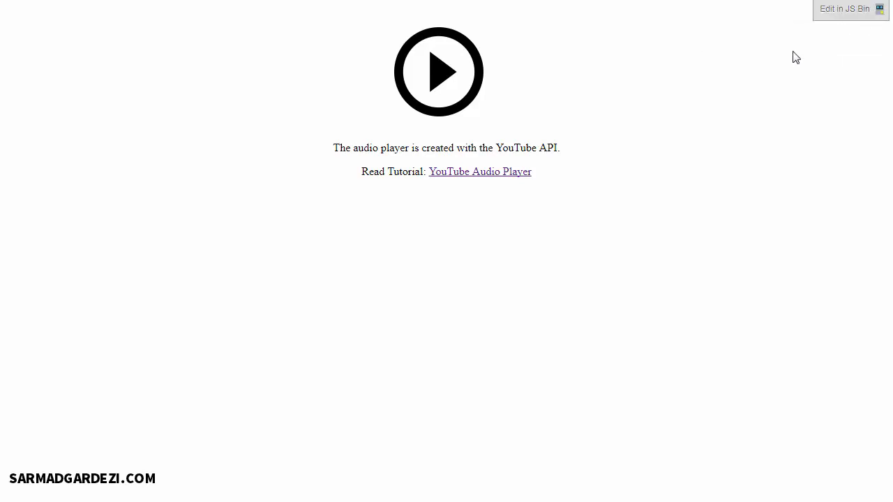
pyautogui.moveTo(569, 163)
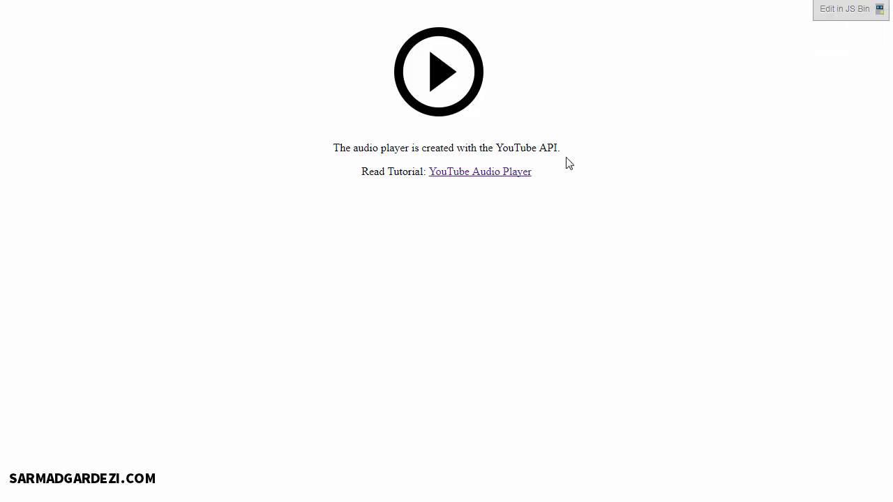
pyautogui.moveTo(458, 123)
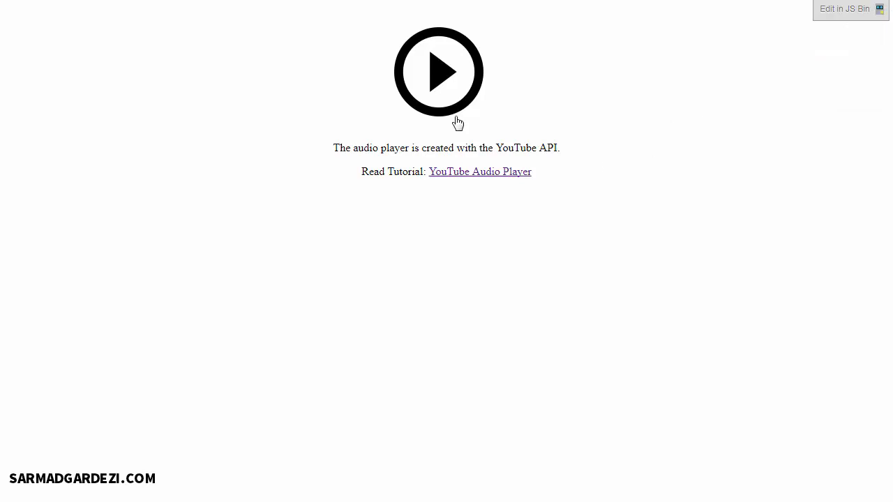
# - Play the demo audio player and stop it again to confirm it works
pyautogui.click(438, 72)
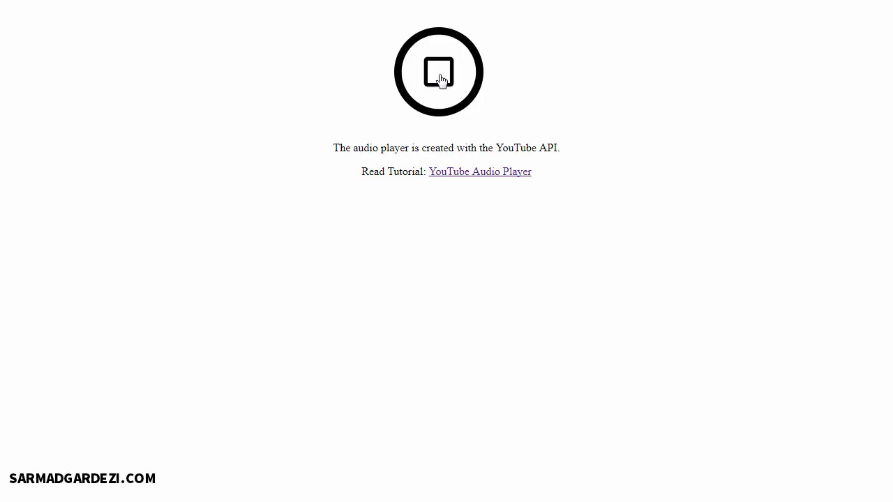
pyautogui.click(438, 73)
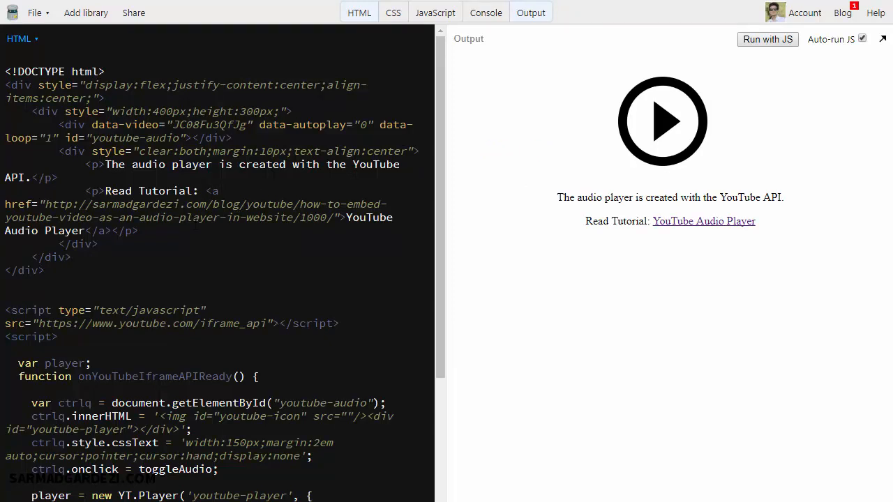
# - Scroll the JS Bin HTML panel down to the centered div's paragraph lines
pyautogui.scroll(-3)
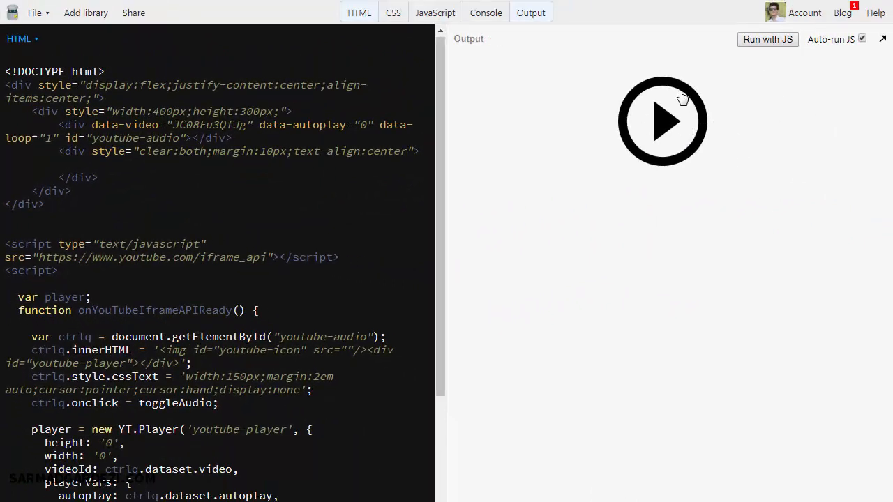
pyautogui.moveTo(630, 136)
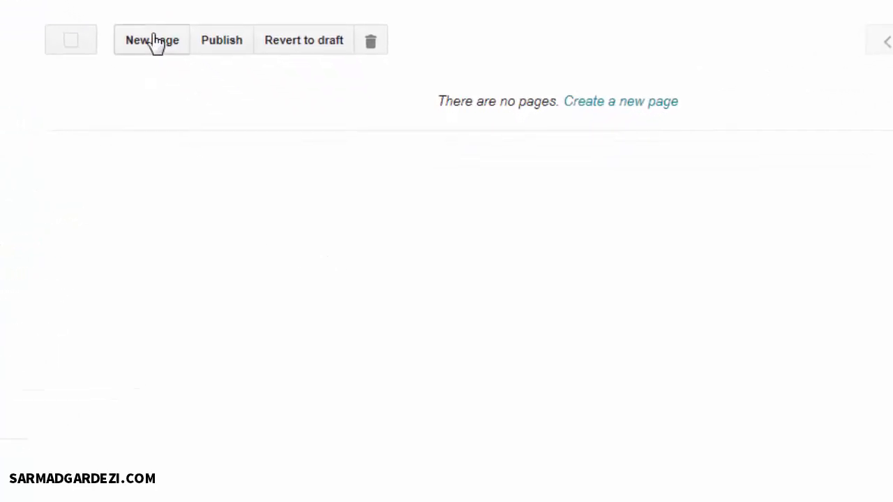
# - Create a new Blogger page in HTML view and replace its markup with the player code
pyautogui.click(151, 39)
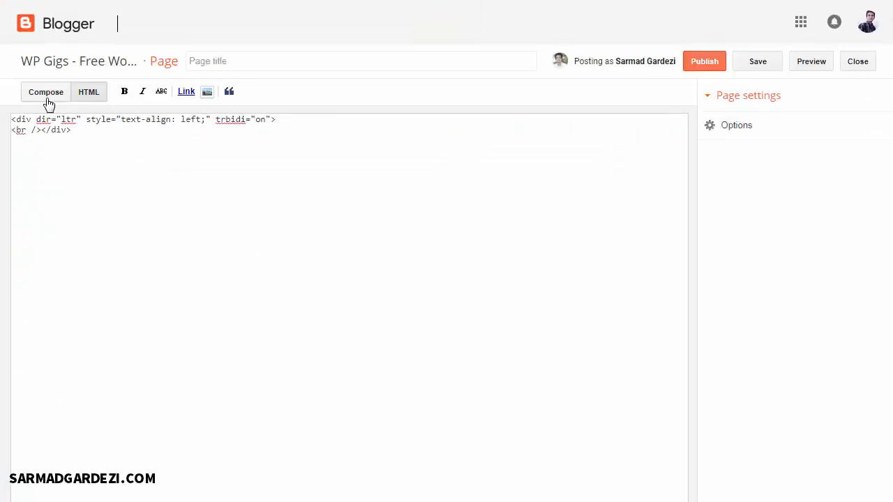
pyautogui.click(44, 92)
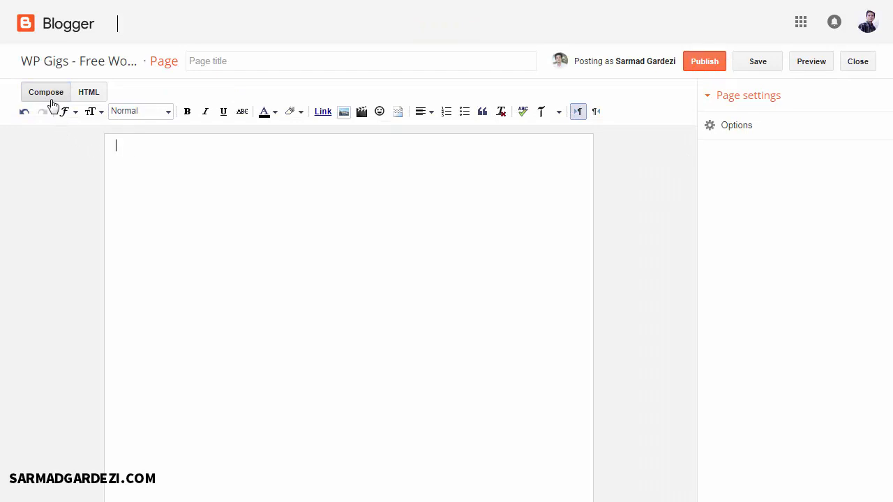
pyautogui.moveTo(95, 103)
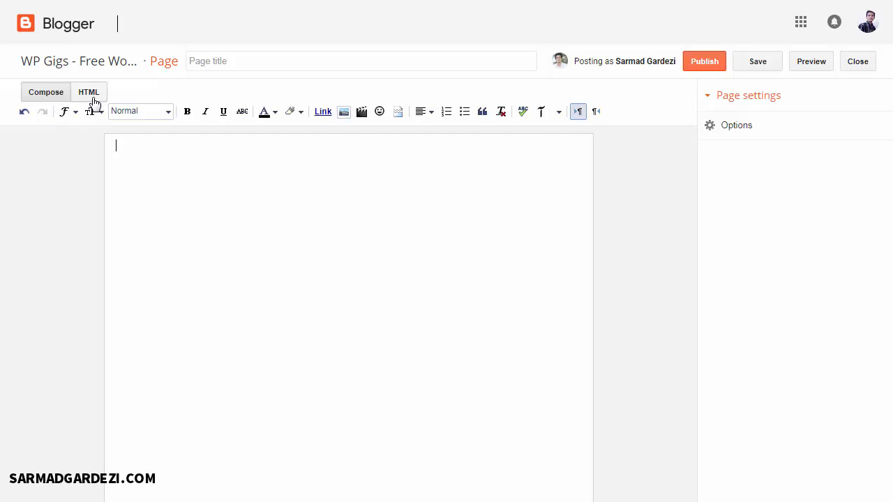
pyautogui.click(89, 92)
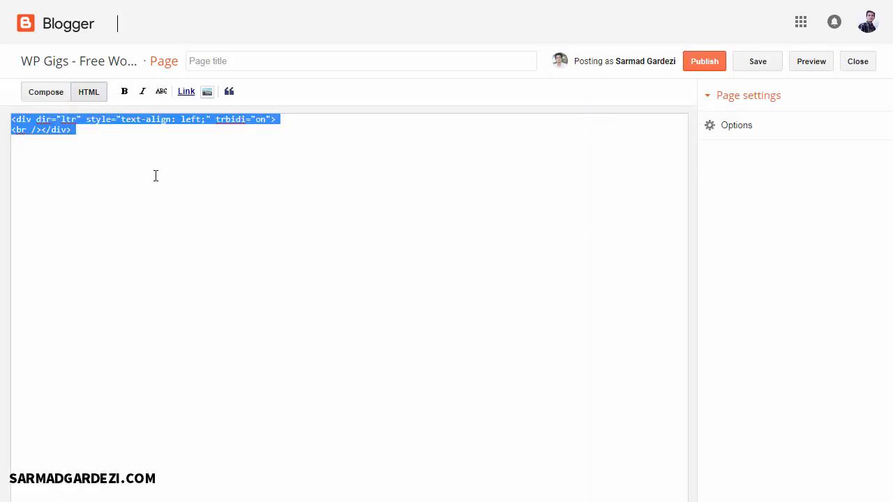
pyautogui.press('Delete')
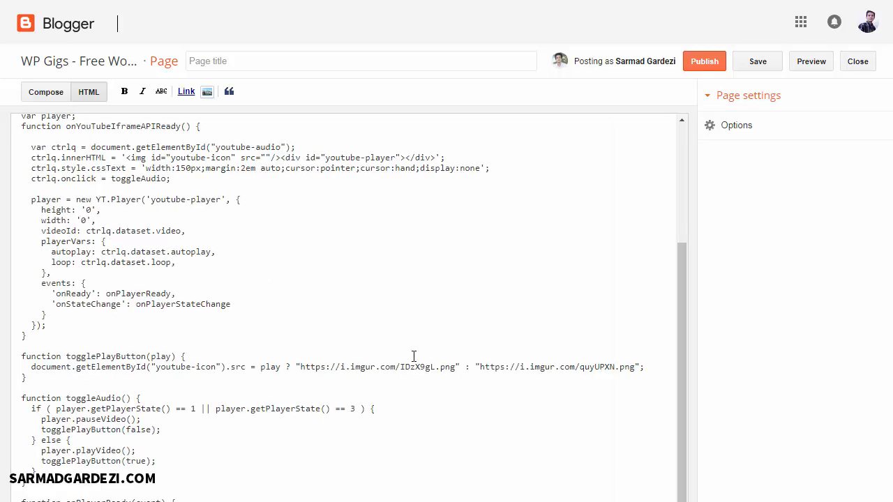
# - Title the page 'Youtube Audio' and publish it to the pages list
pyautogui.scroll(3)
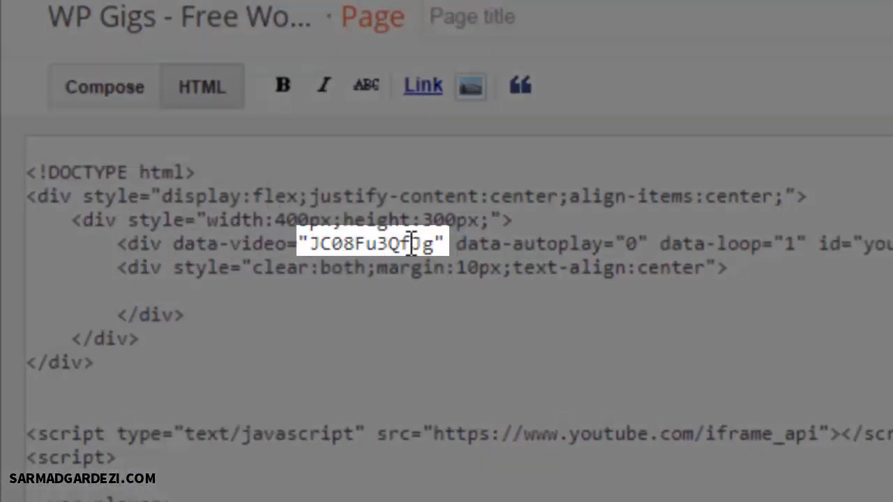
pyautogui.write('g')
pyautogui.click(656, 17)
pyautogui.write('Youtube')
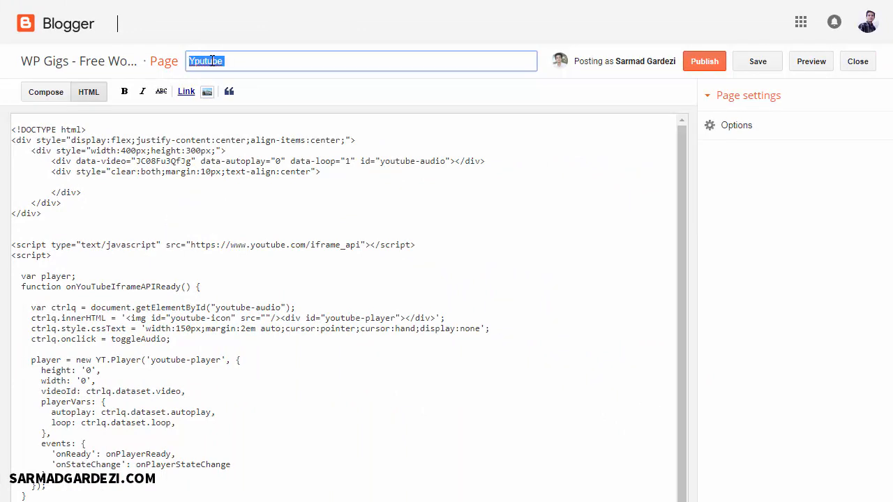
pyautogui.write('Audio')
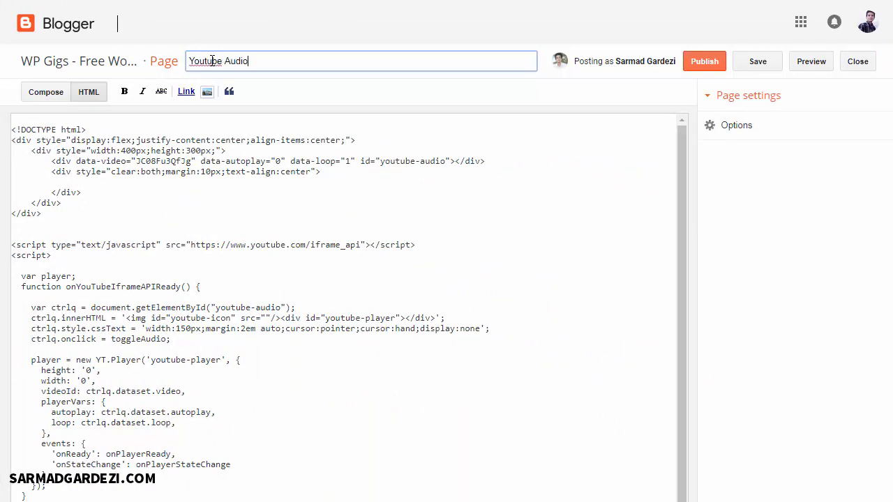
pyautogui.click(703, 61)
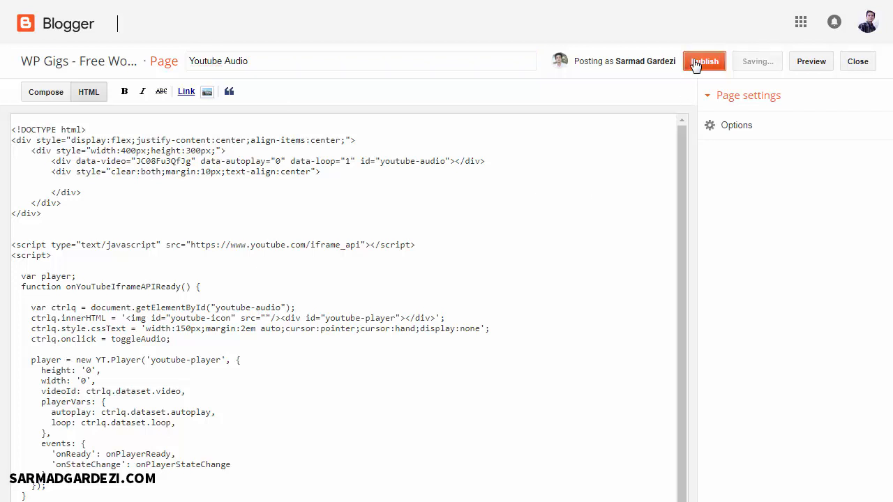
pyautogui.click(703, 61)
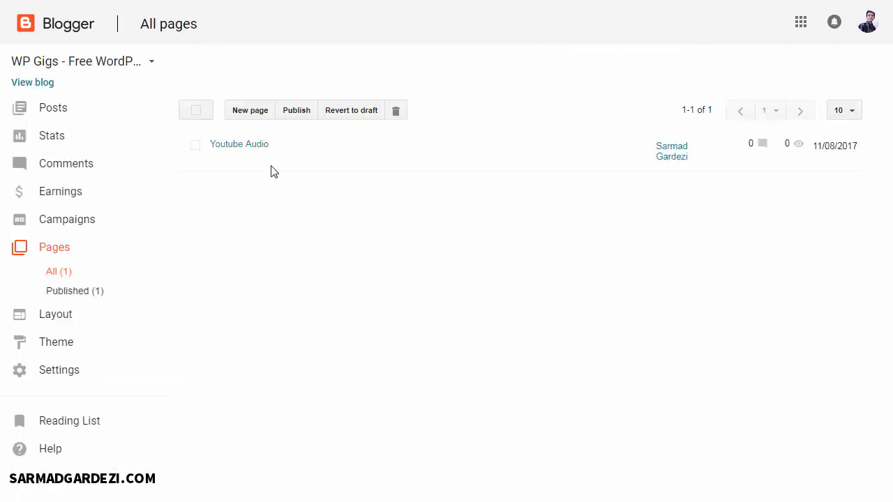
pyautogui.moveTo(240, 144)
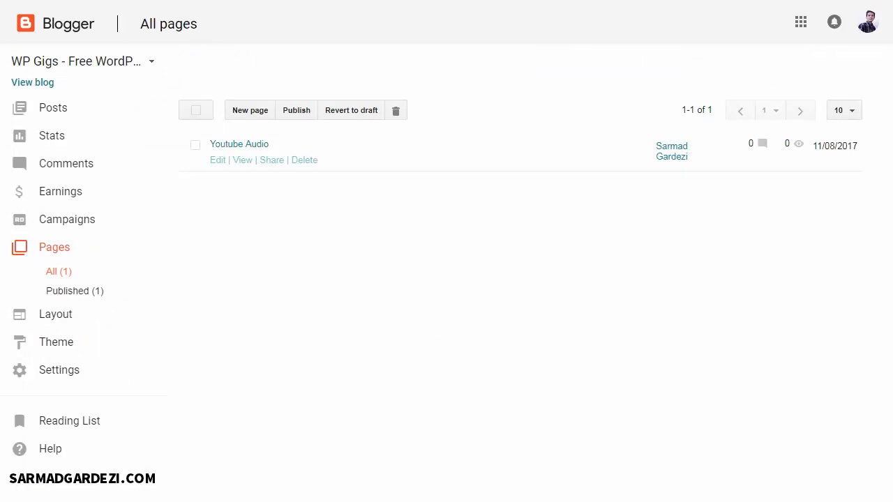
# - View the published Youtube Audio page live on the blog
pyautogui.click(243, 159)
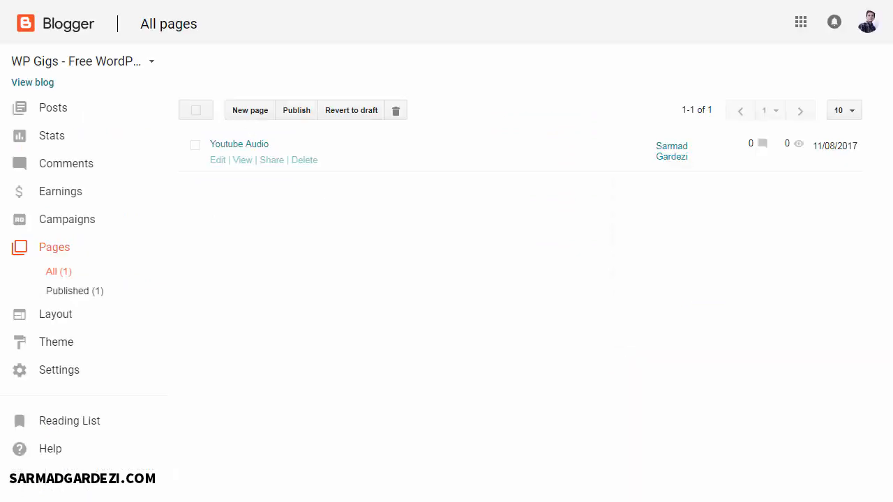
pyautogui.click(243, 159)
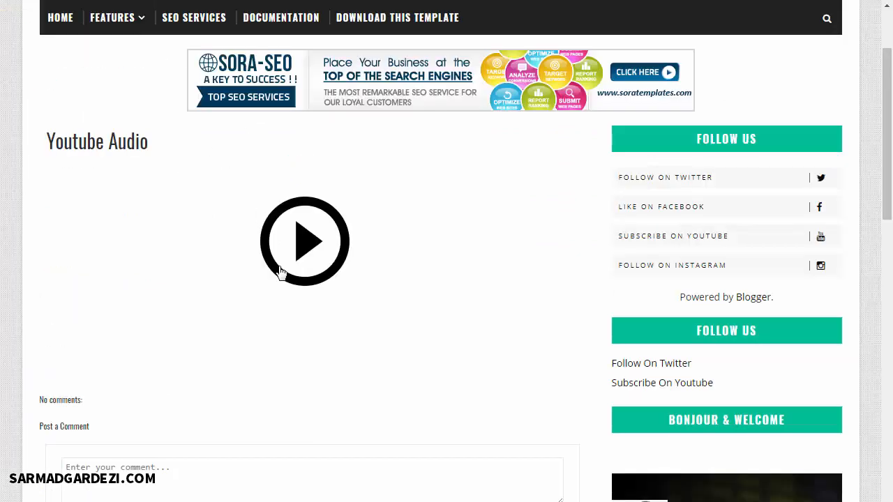
pyautogui.moveTo(299, 254)
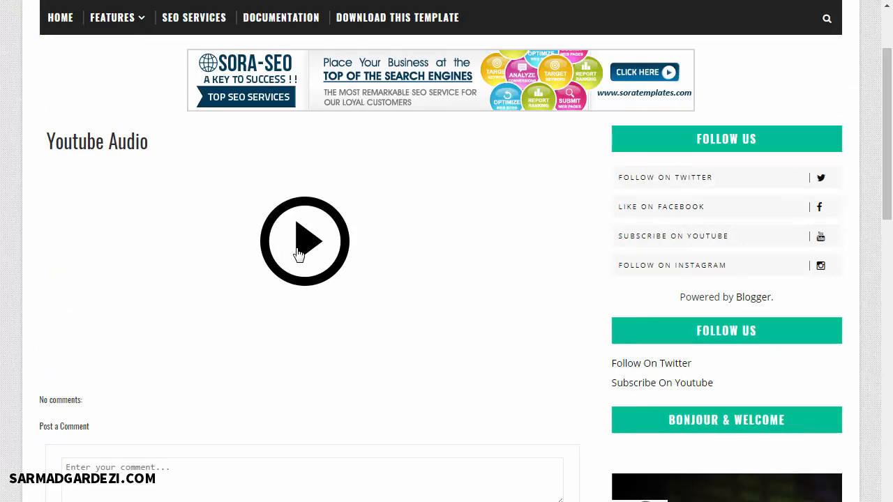
# - Play and pause the song on the live page, then return to the player's code
pyautogui.click(304, 240)
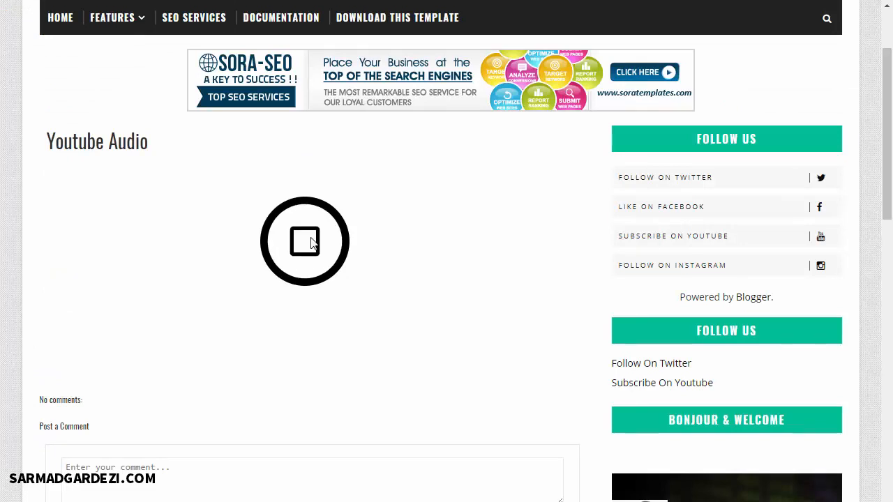
pyautogui.click(304, 242)
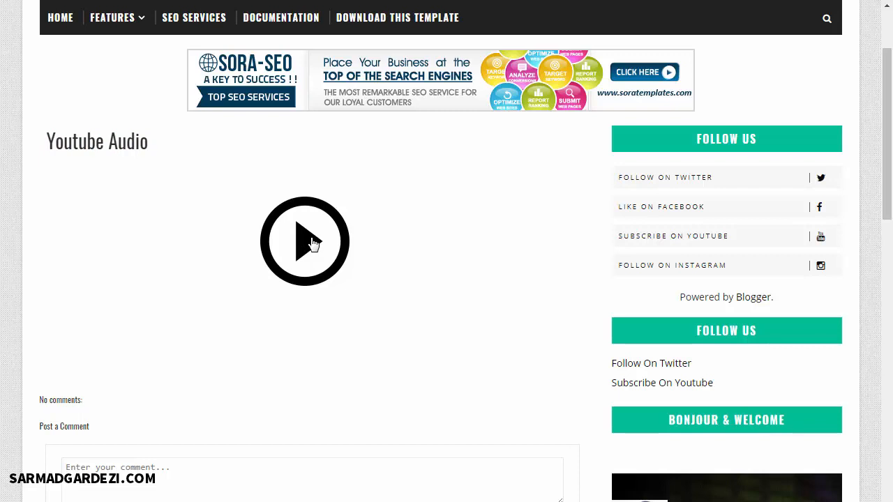
pyautogui.scroll(3)
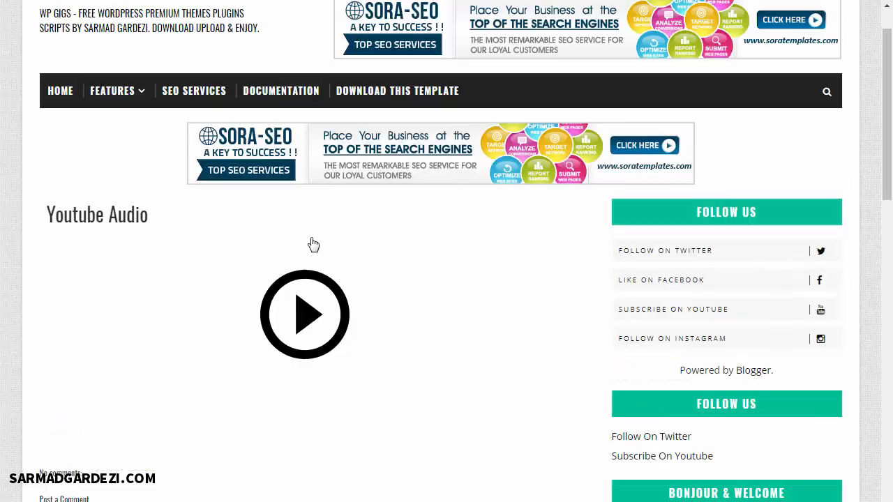
pyautogui.scroll(3)
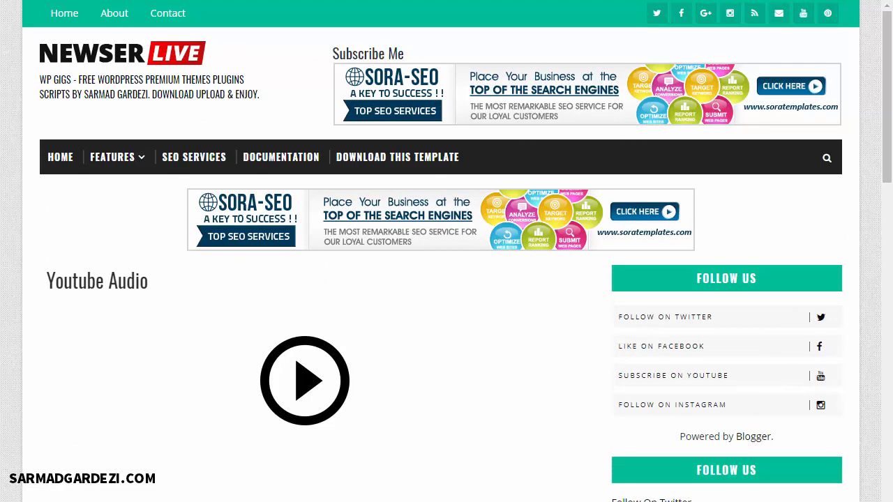
pyautogui.click(304, 380)
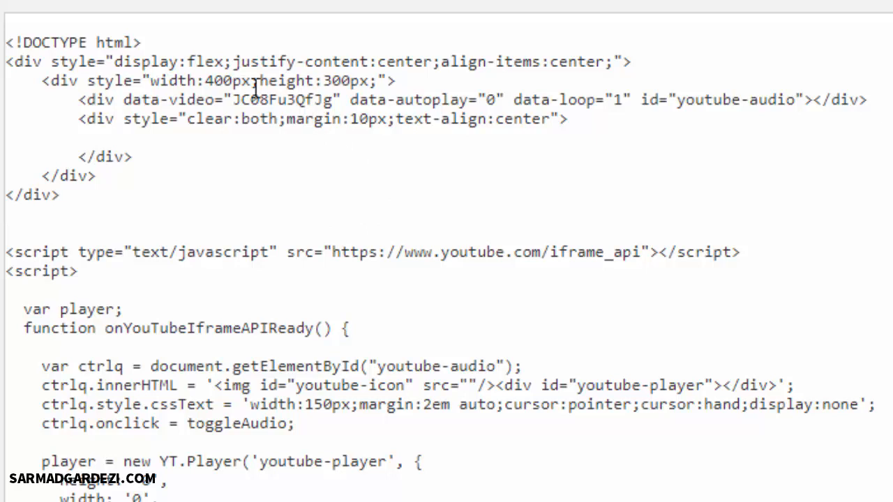
# - Replace the data-video ID with the new YouTube video ID and update the page
pyautogui.doubleClick(282, 99)
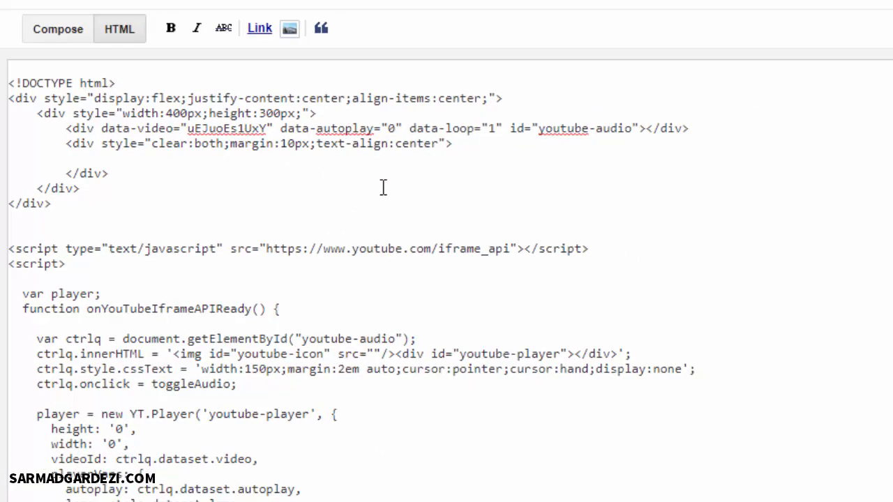
pyautogui.click(704, 62)
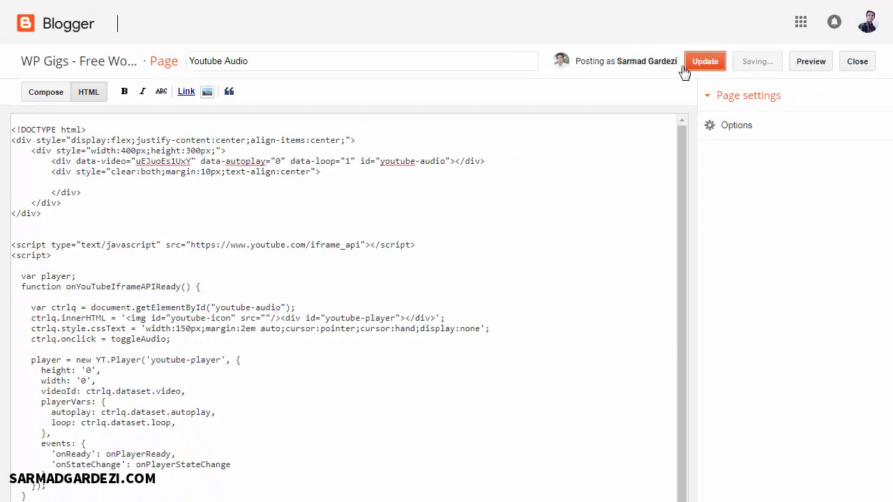
pyautogui.click(704, 61)
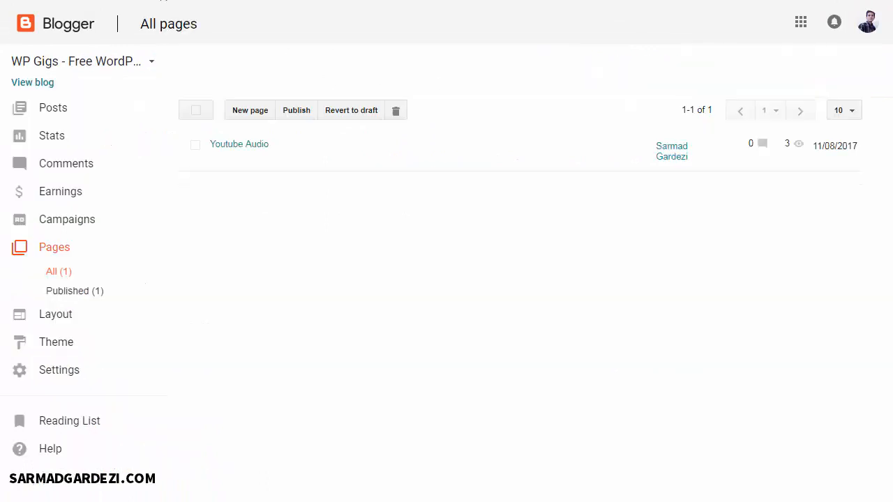
# - View the updated page, then play and pause the swapped song
pyautogui.click(238, 144)
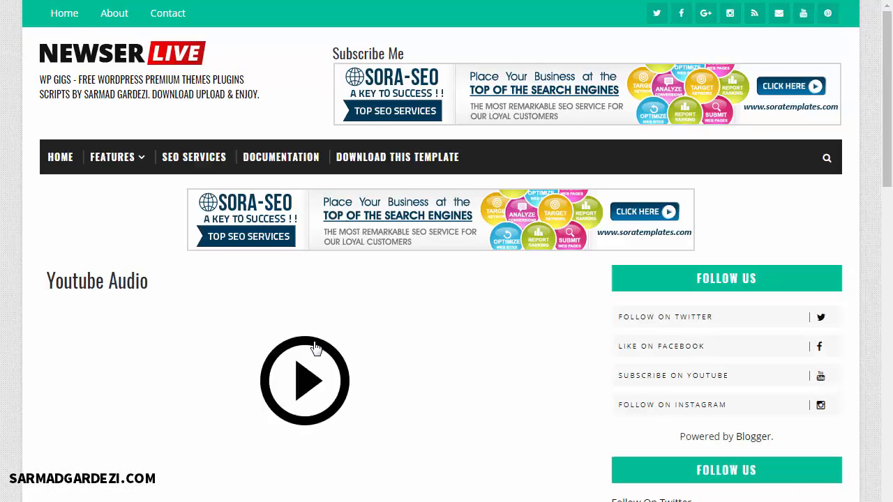
pyautogui.click(304, 379)
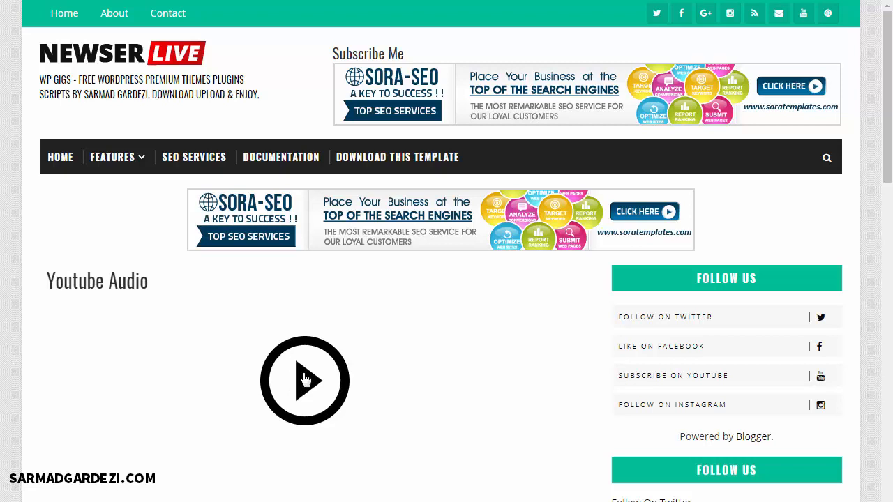
pyautogui.click(304, 380)
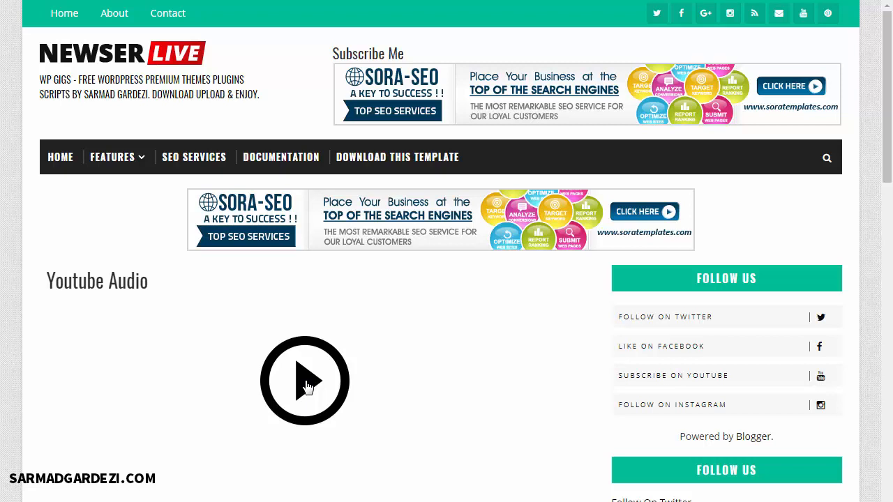
pyautogui.moveTo(387, 343)
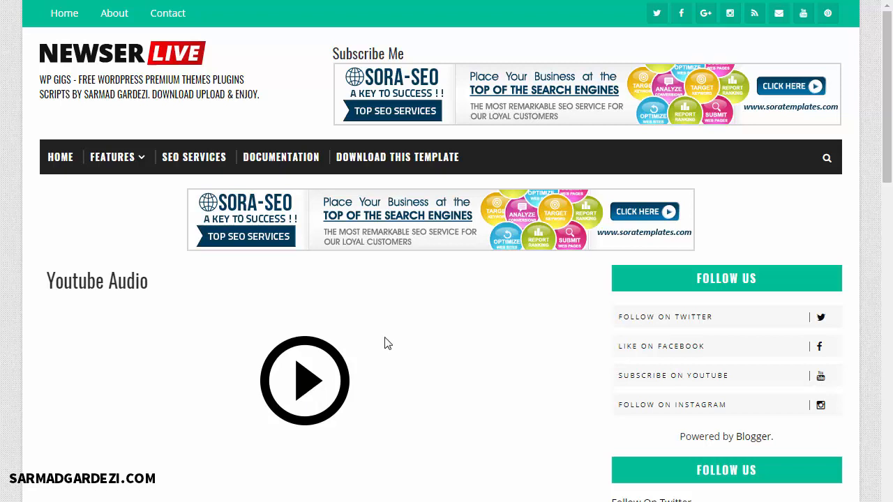
pyautogui.moveTo(516, 261)
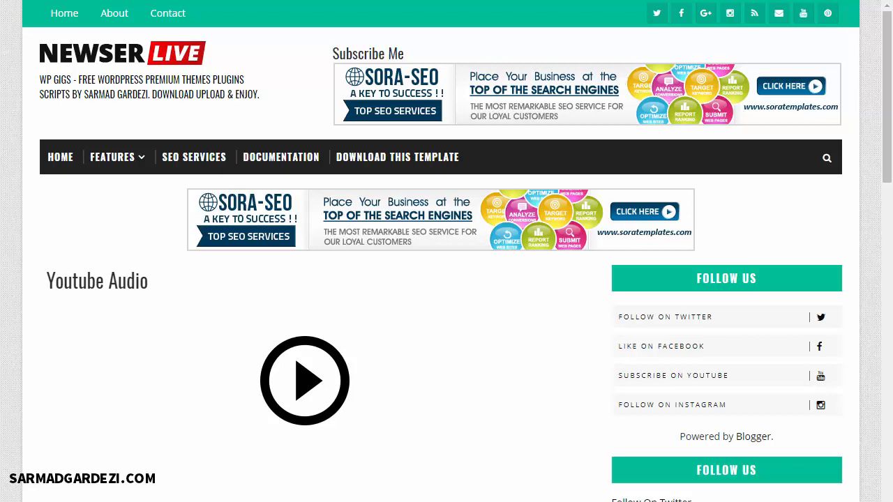
pyautogui.moveTo(402, 234)
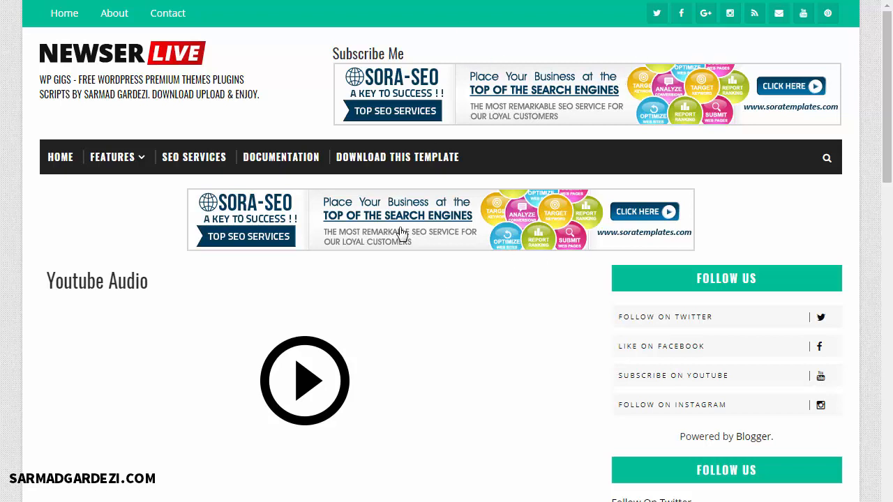
pyautogui.moveTo(449, 400)
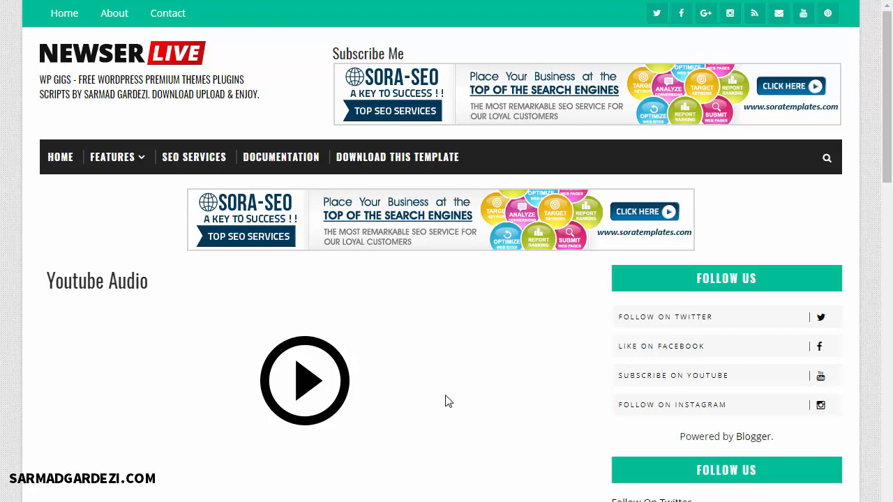